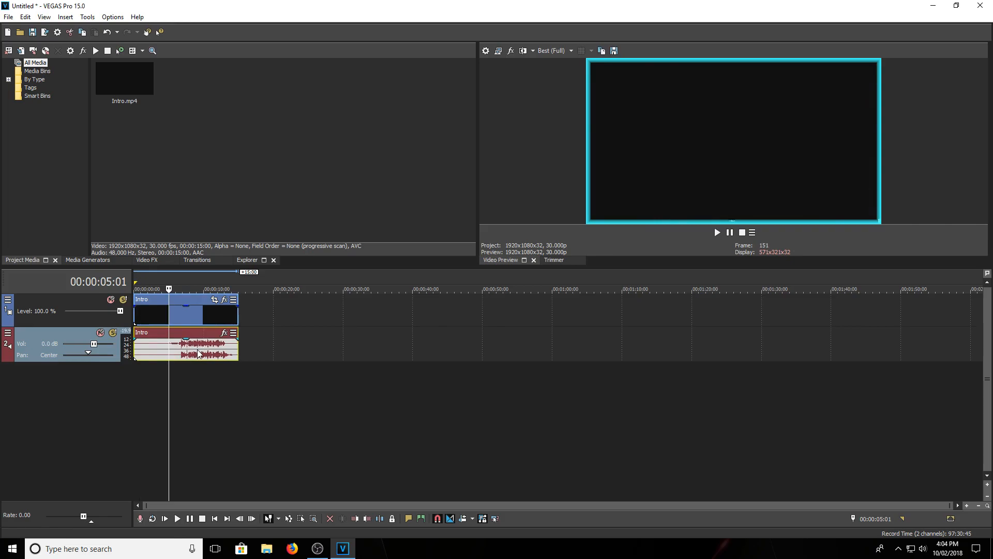
- Play the Intro clip on the timeline until the TECH ME UP title shows
click(177, 518)
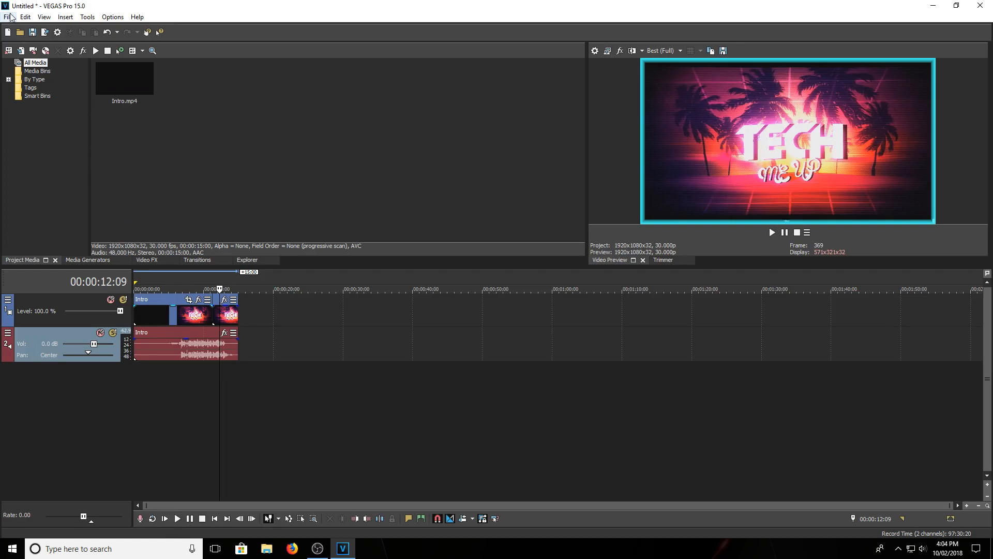
- Enable 'Allow legacy GPU rendering' in General preferences, then view the Video preferences
click(112, 17)
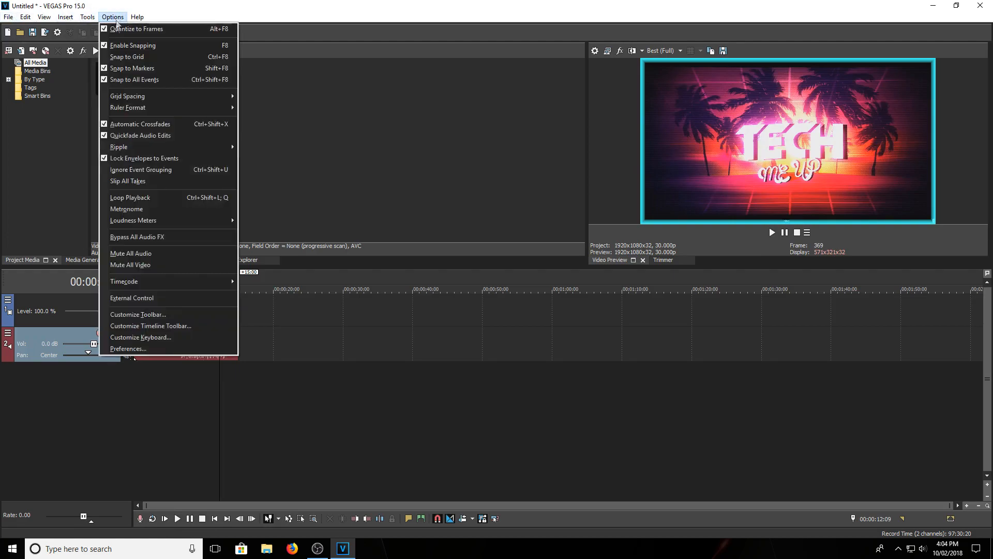
click(128, 348)
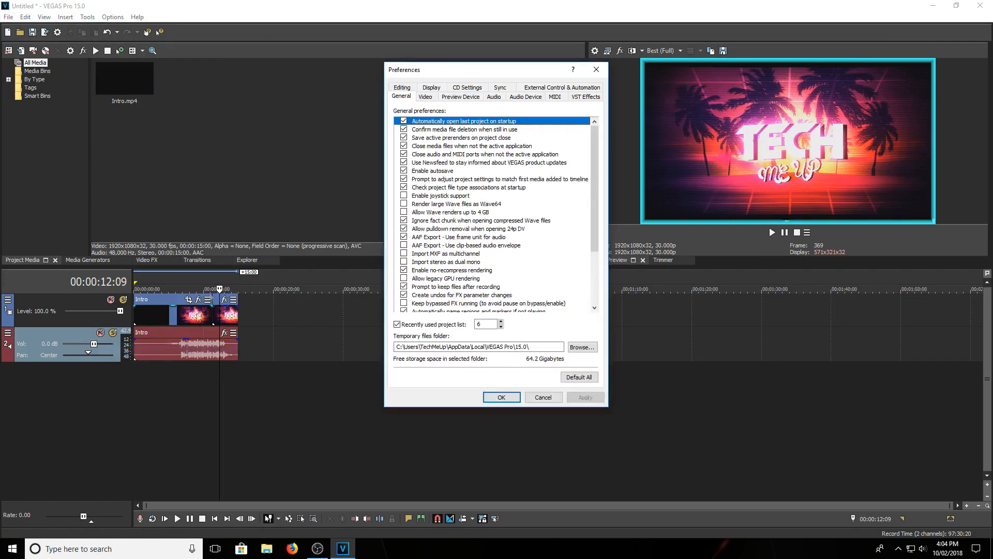
scroll(down, 3)
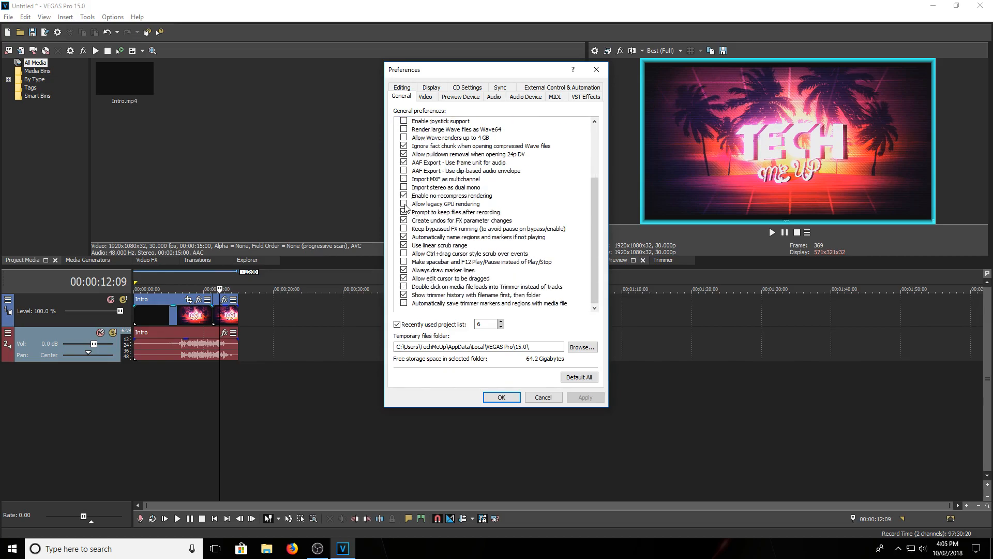
click(403, 203)
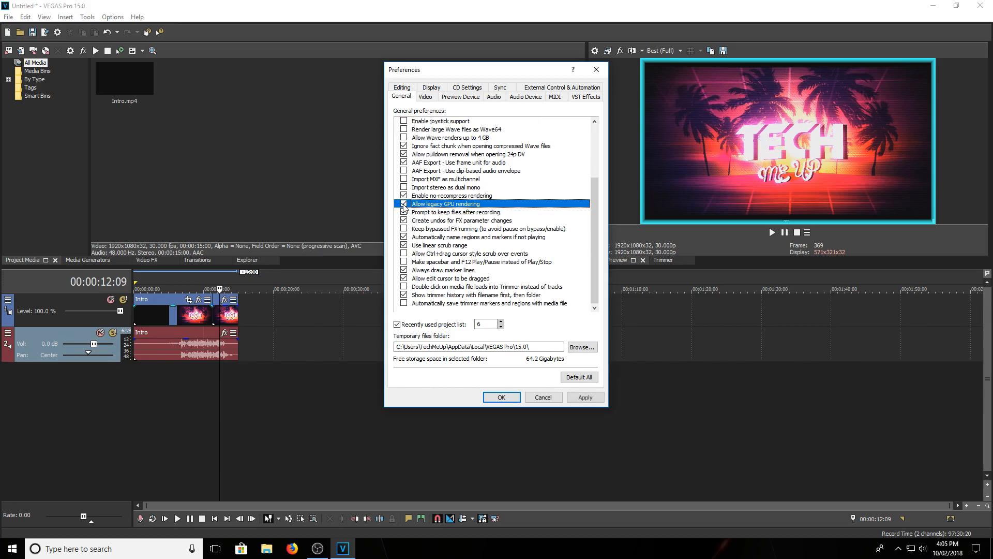
click(424, 97)
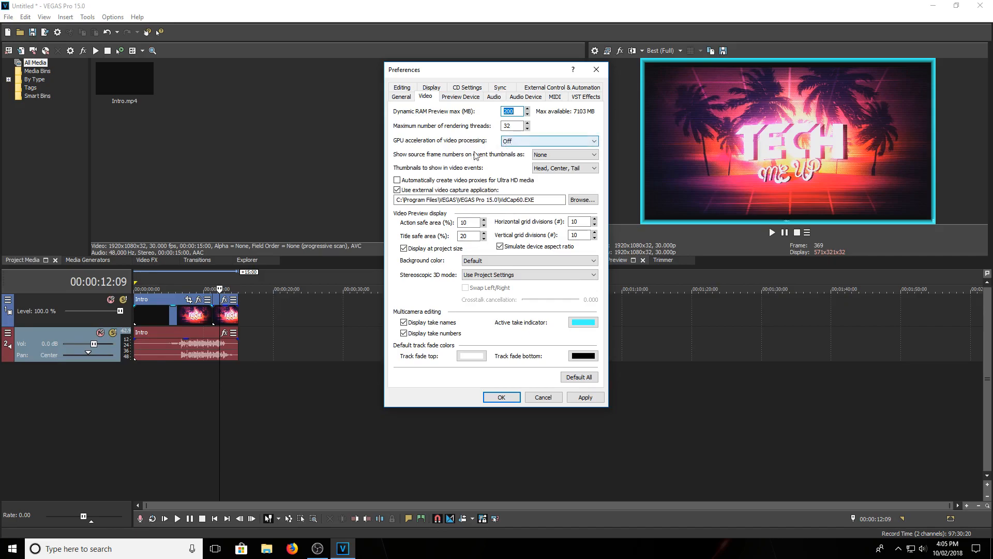
mouse_move(520, 142)
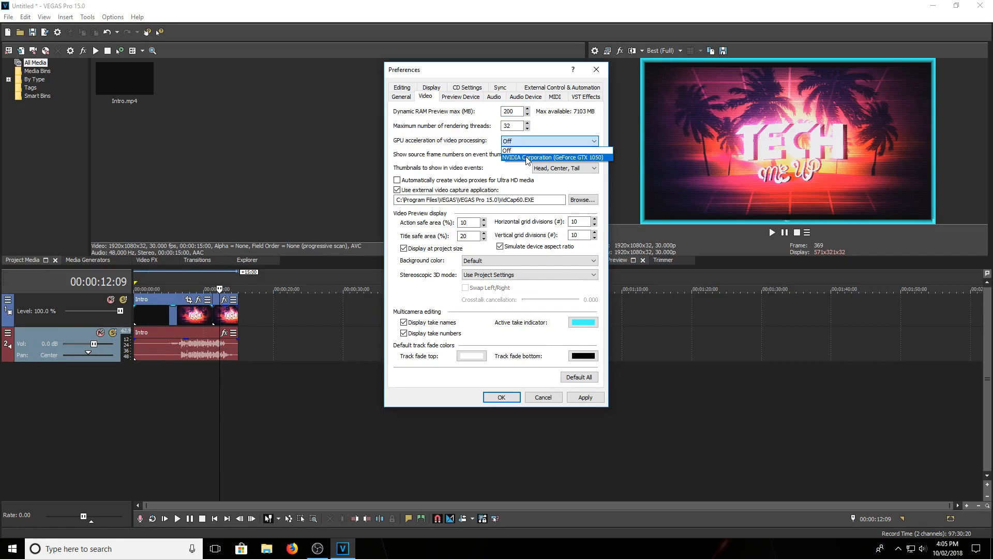
- Set GPU acceleration of video processing to NVIDIA GeForce GTX 1050 and apply
click(554, 157)
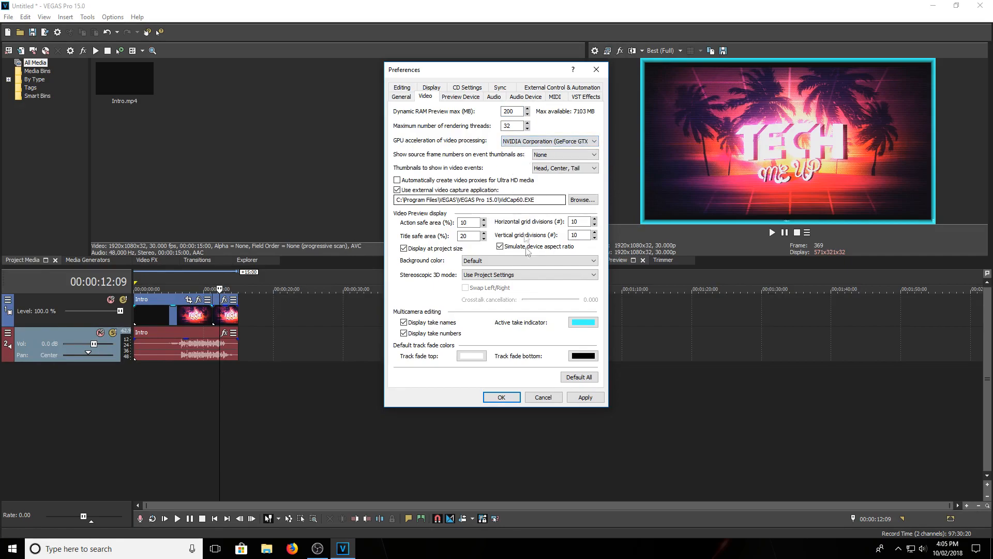
click(585, 397)
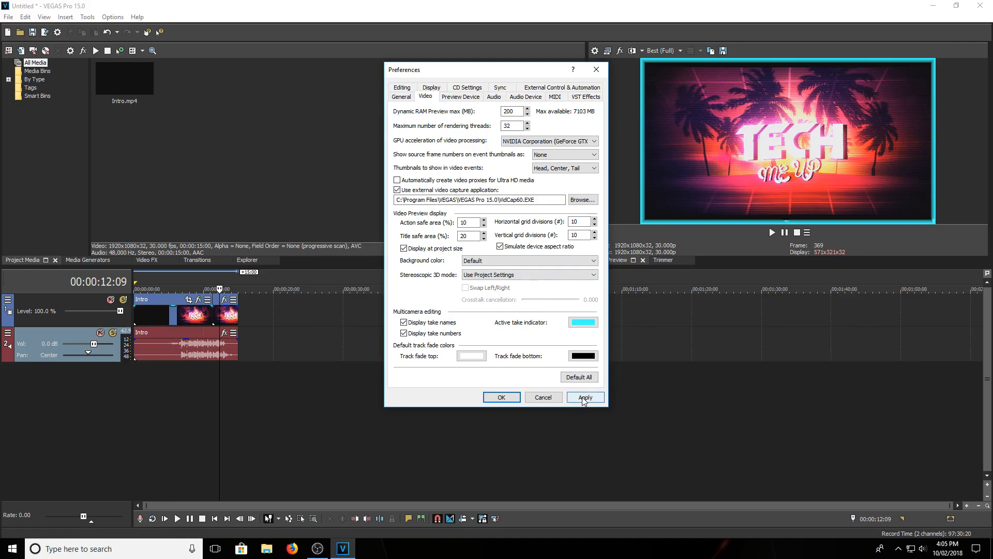
click(585, 396)
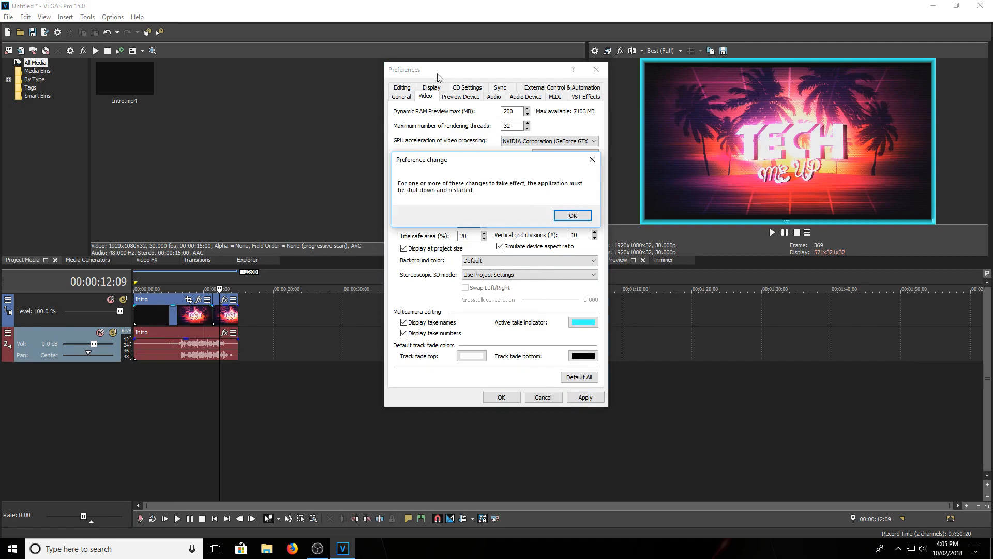
- Dismiss the restart notice, quit without saving, and relaunch VEGAS Pro from the desktop
click(572, 215)
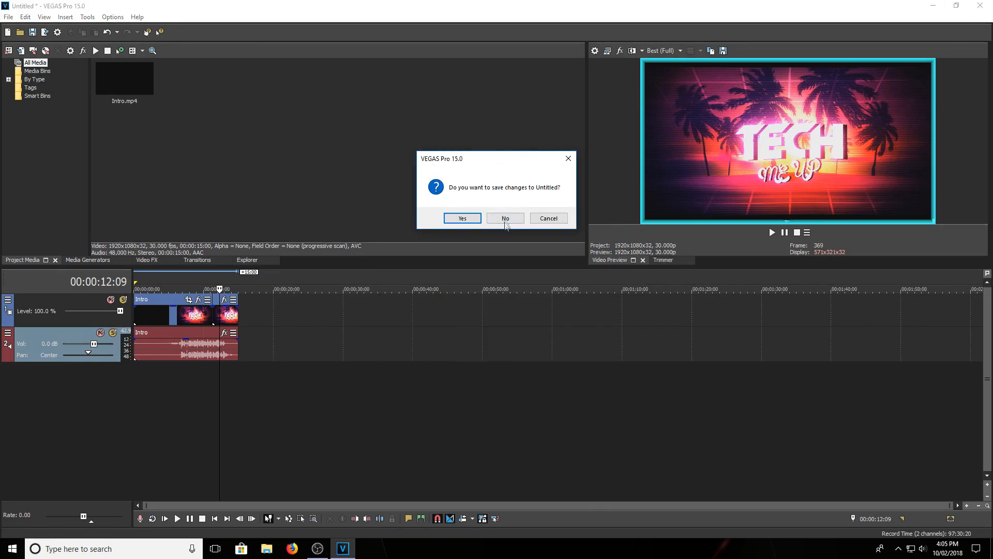
click(505, 218)
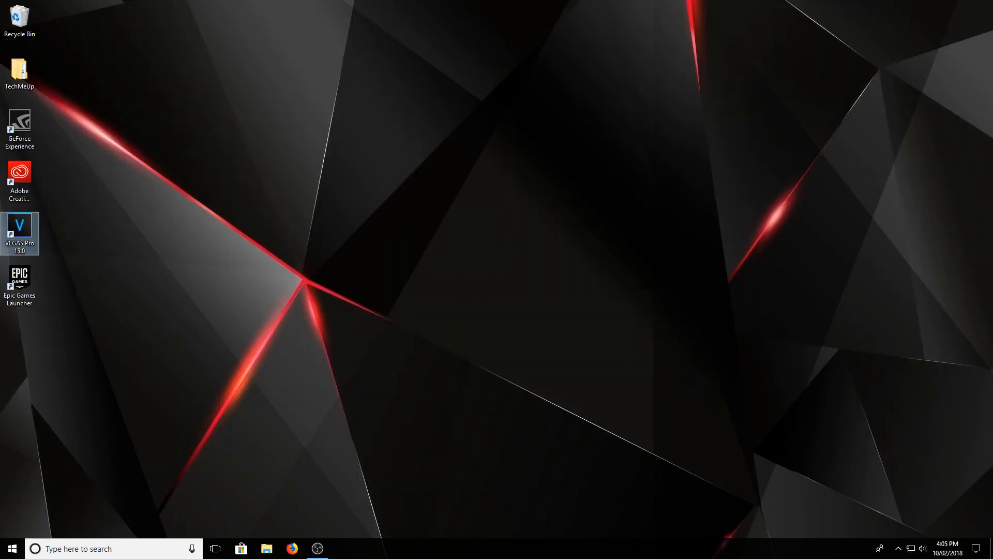
double_click(20, 226)
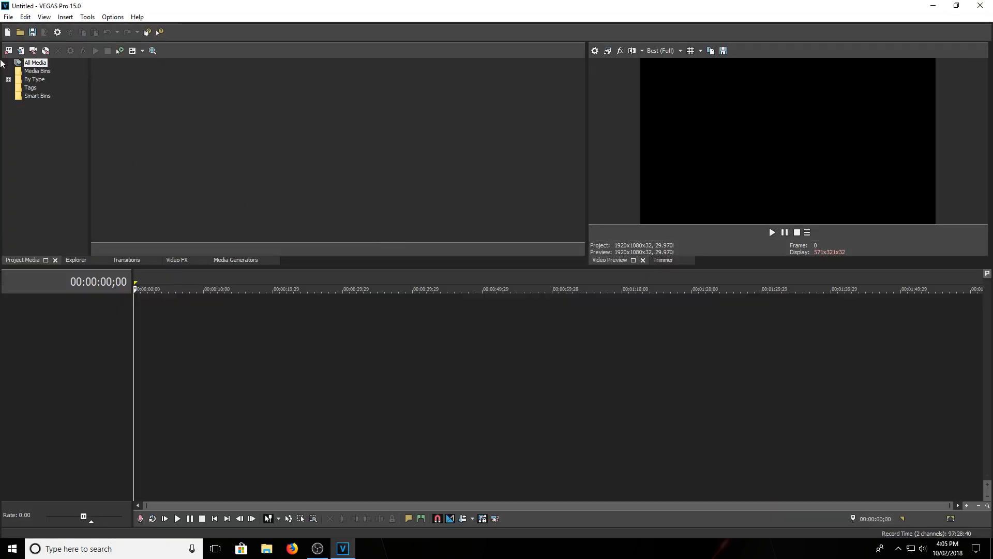
- Import Intro.mp4, dismiss the VEGAS News popup, and drag the clip onto the timeline
click(6, 18)
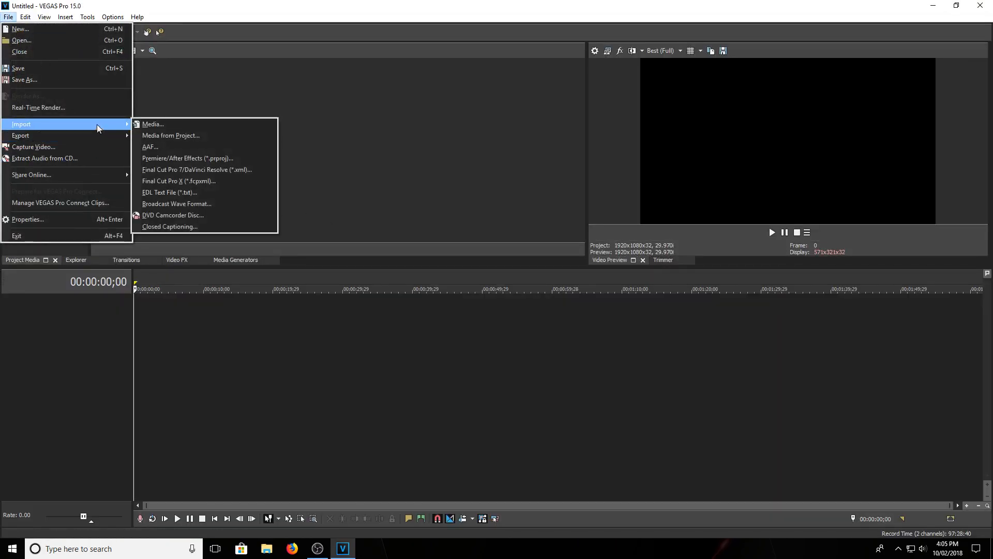
click(153, 124)
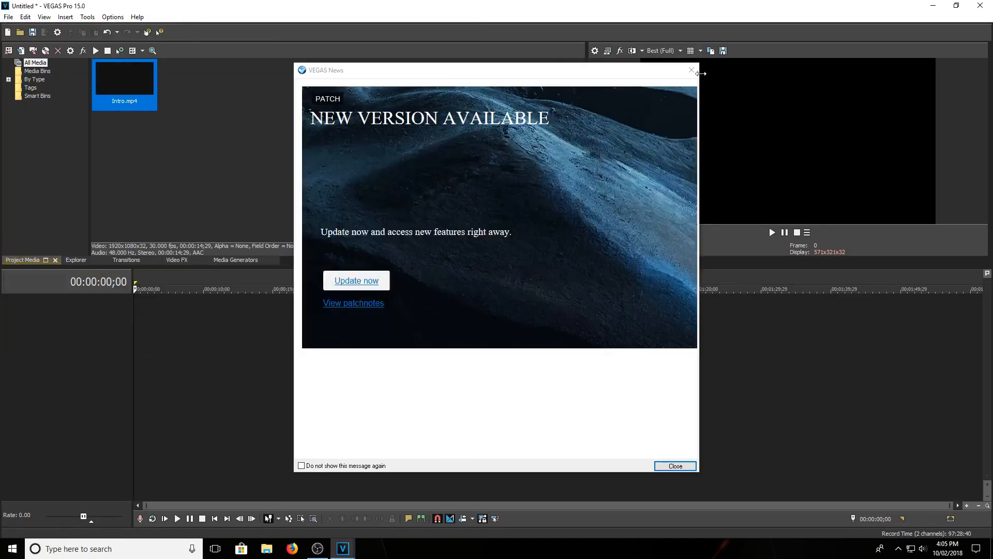
click(675, 466)
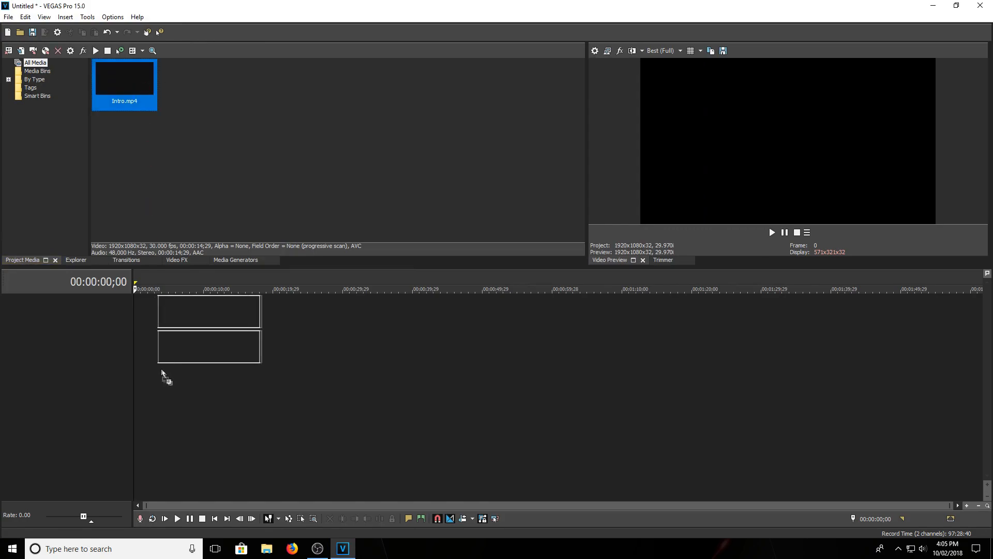
drag(124, 82, 184, 330)
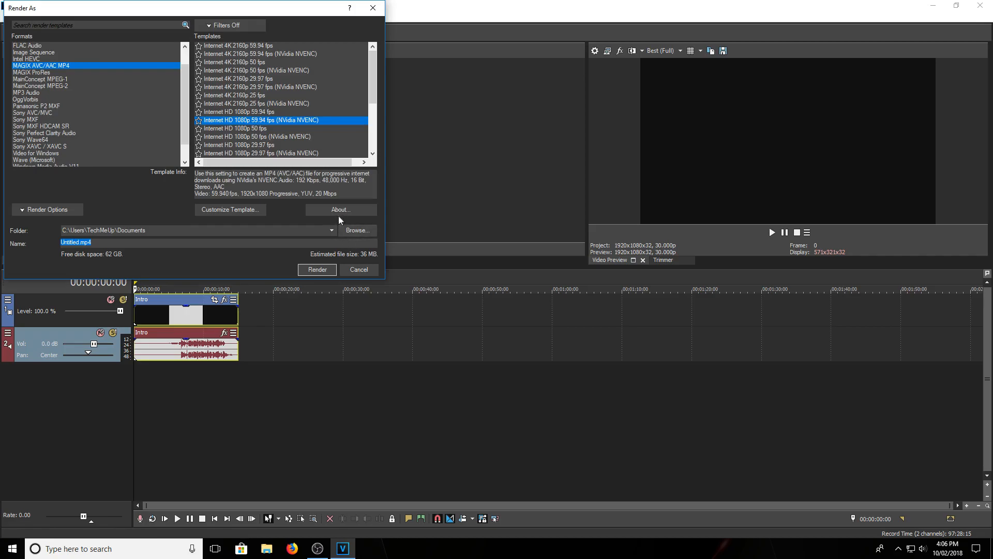
- Customize the Internet HD 1080p 59.94 fps NVENC template, keeping NV Encoder as encode mode
click(230, 209)
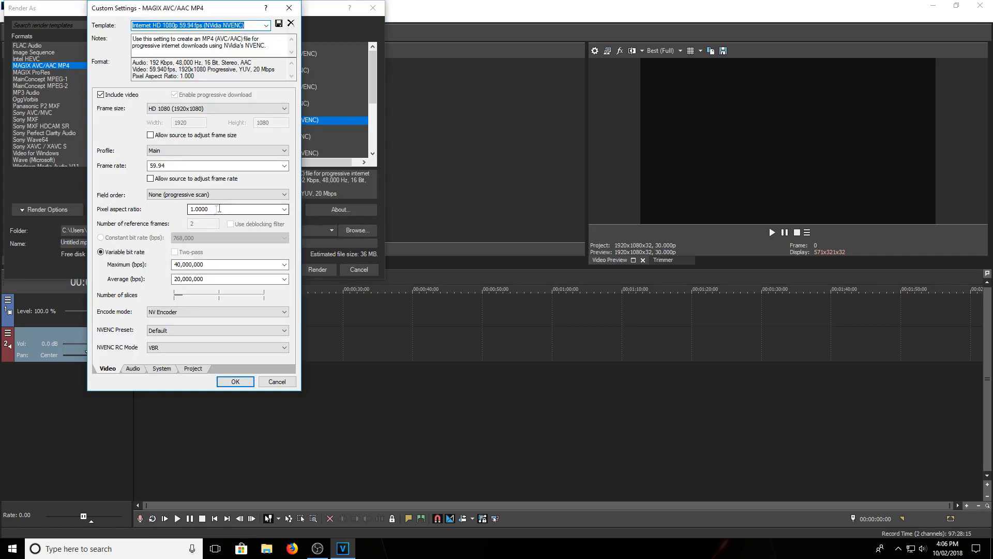
click(217, 311)
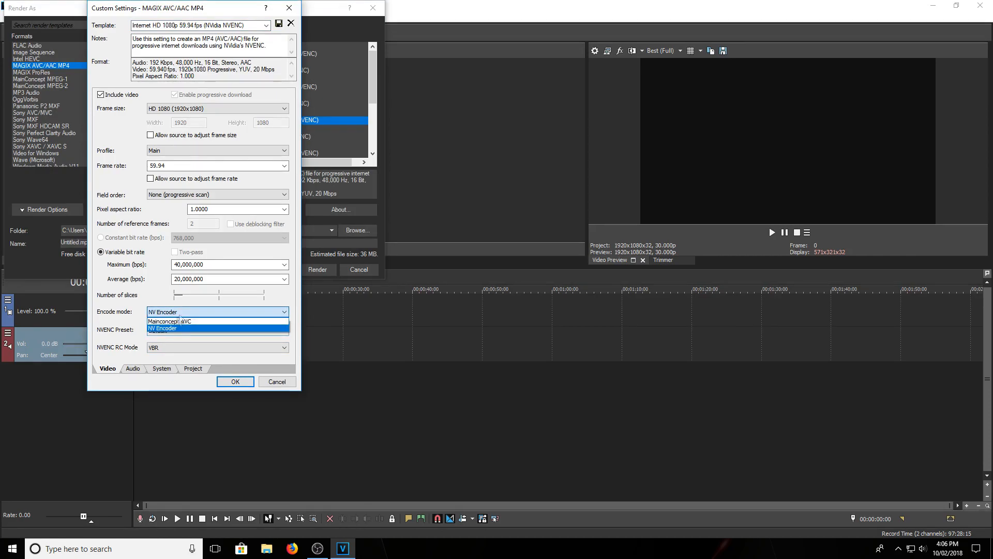
click(163, 328)
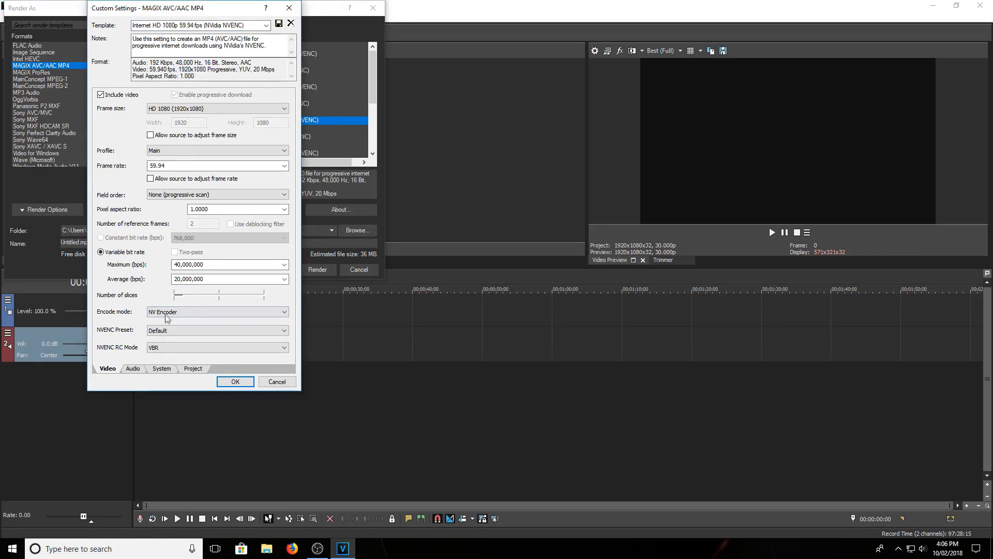
click(133, 368)
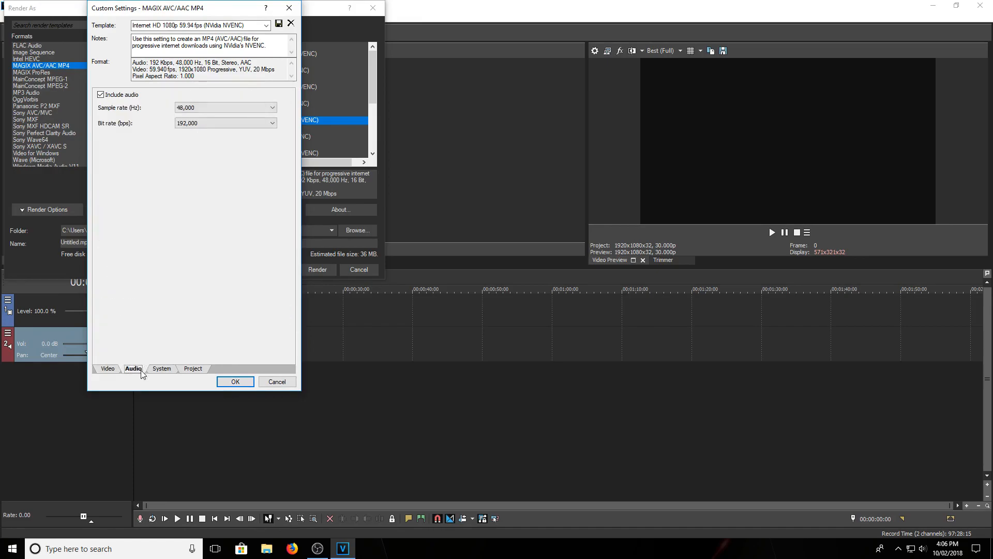
click(193, 368)
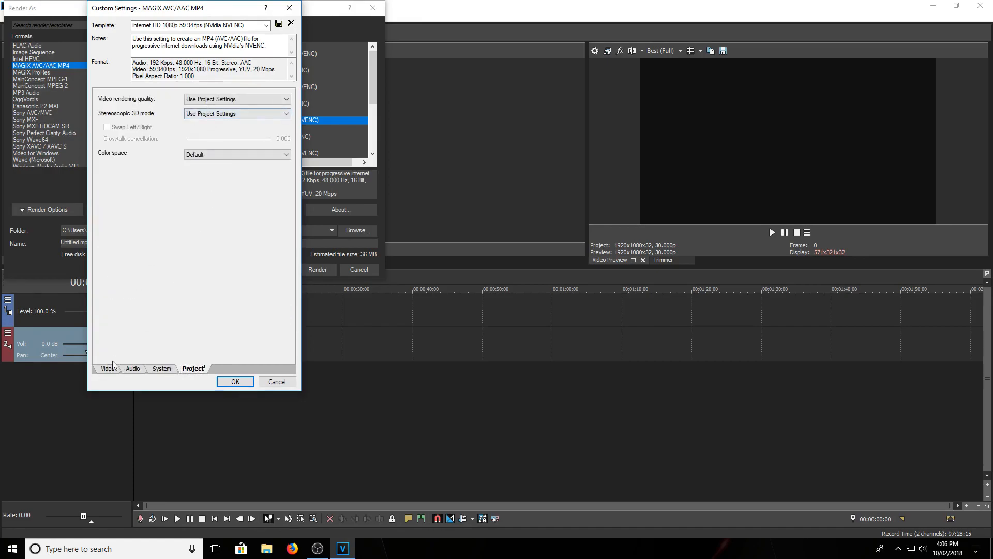
click(108, 369)
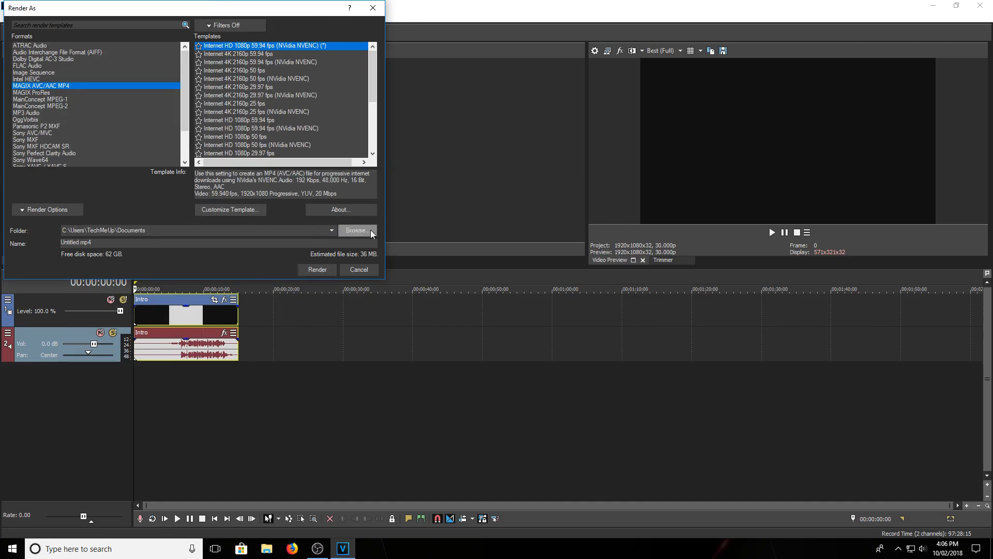
- Set the render output folder to the Desktop and render the Untitled video
click(357, 230)
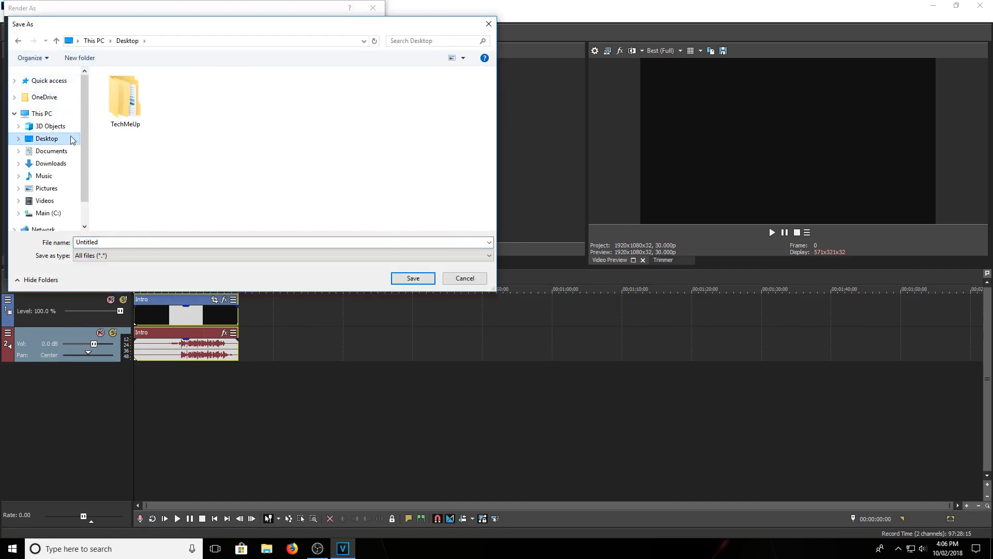
click(413, 278)
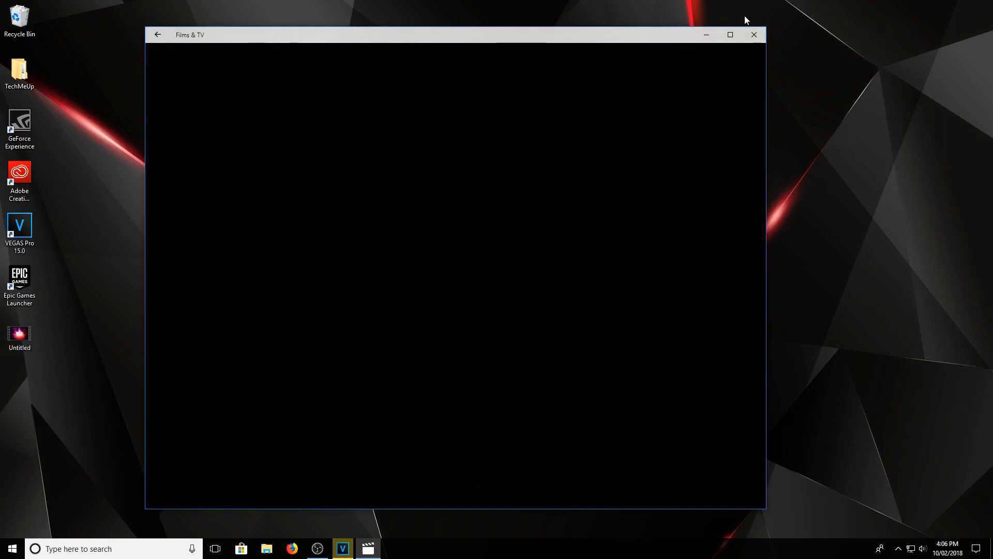
- Play the rendered Untitled video from the desktop in Films & TV, then close it
click(753, 35)
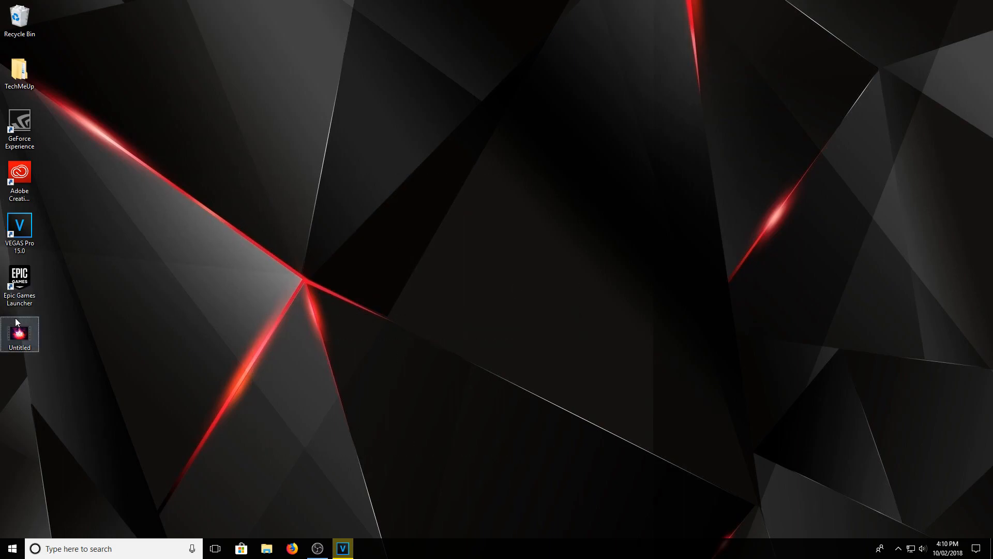
double_click(19, 331)
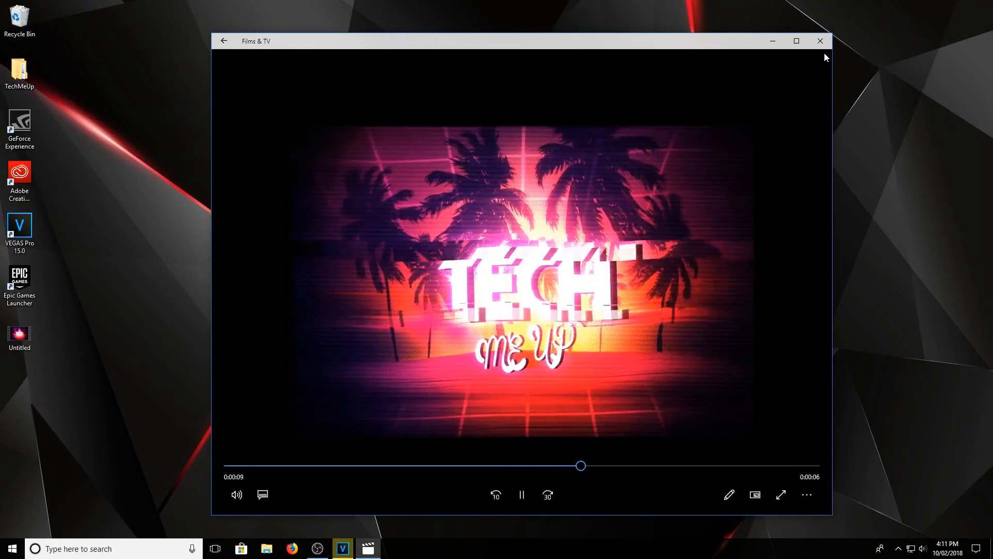
click(821, 41)
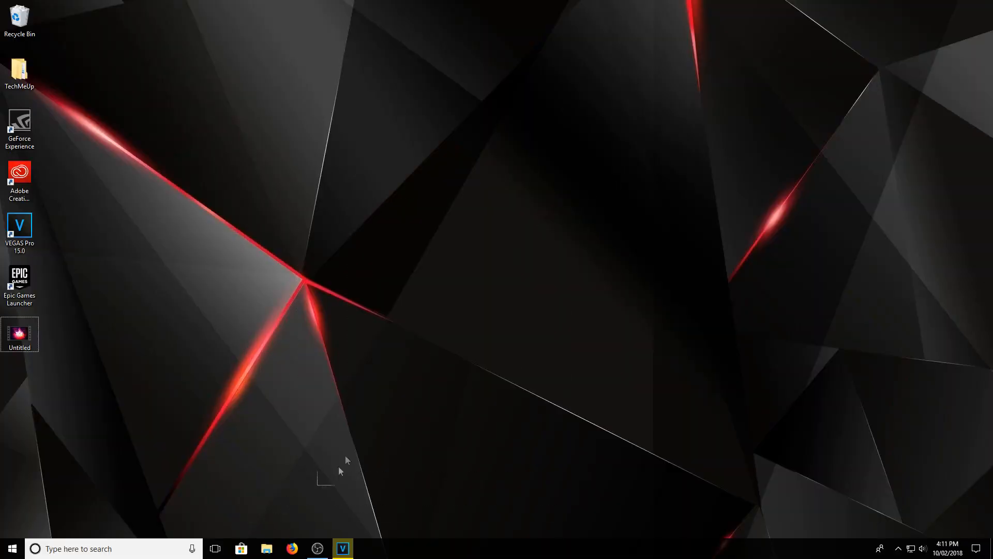
mouse_move(495, 237)
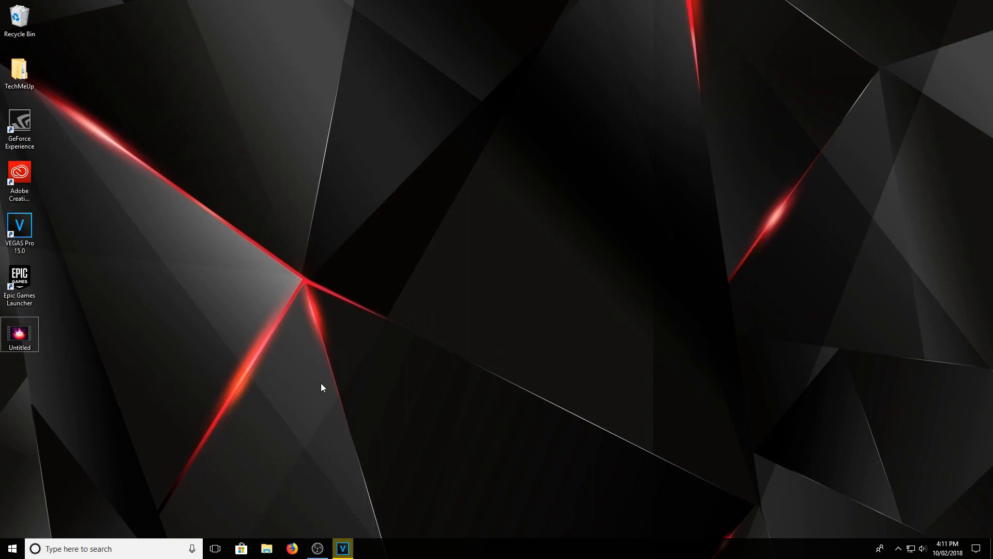
mouse_move(274, 363)
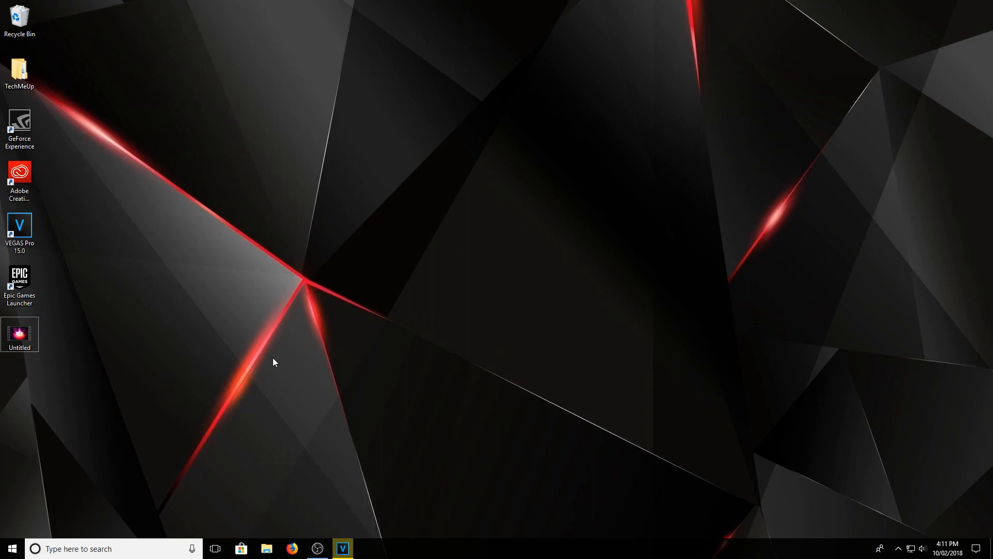